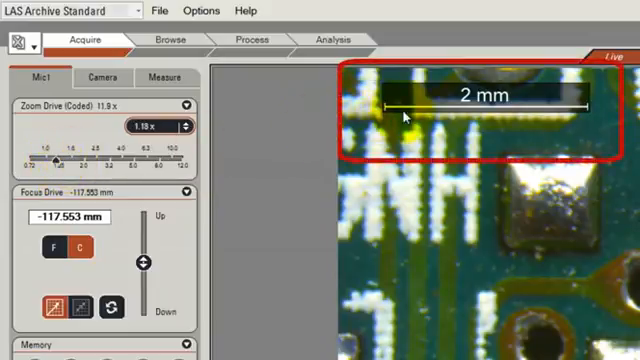
mouse_move(510, 116)
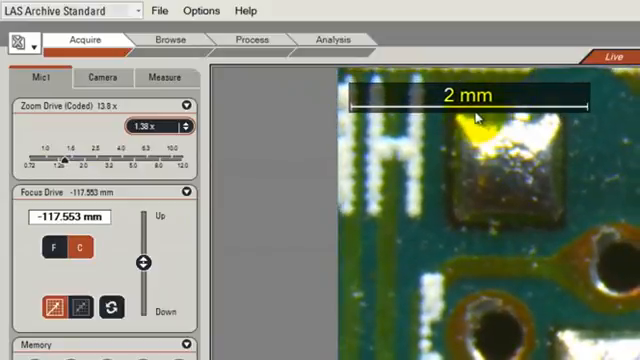
Step: Raise the Zoom Drive from 1.18x to 1.41x, lengthening the 2 mm scale bar
left_click(188, 122)
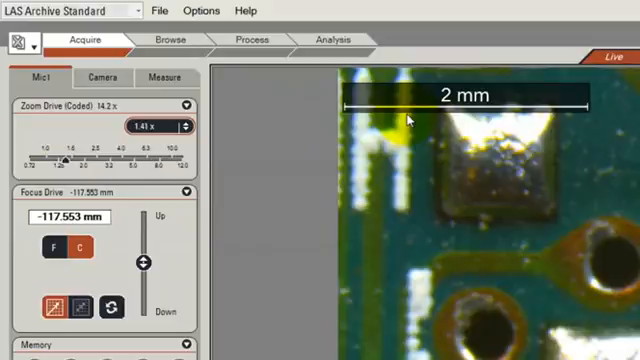